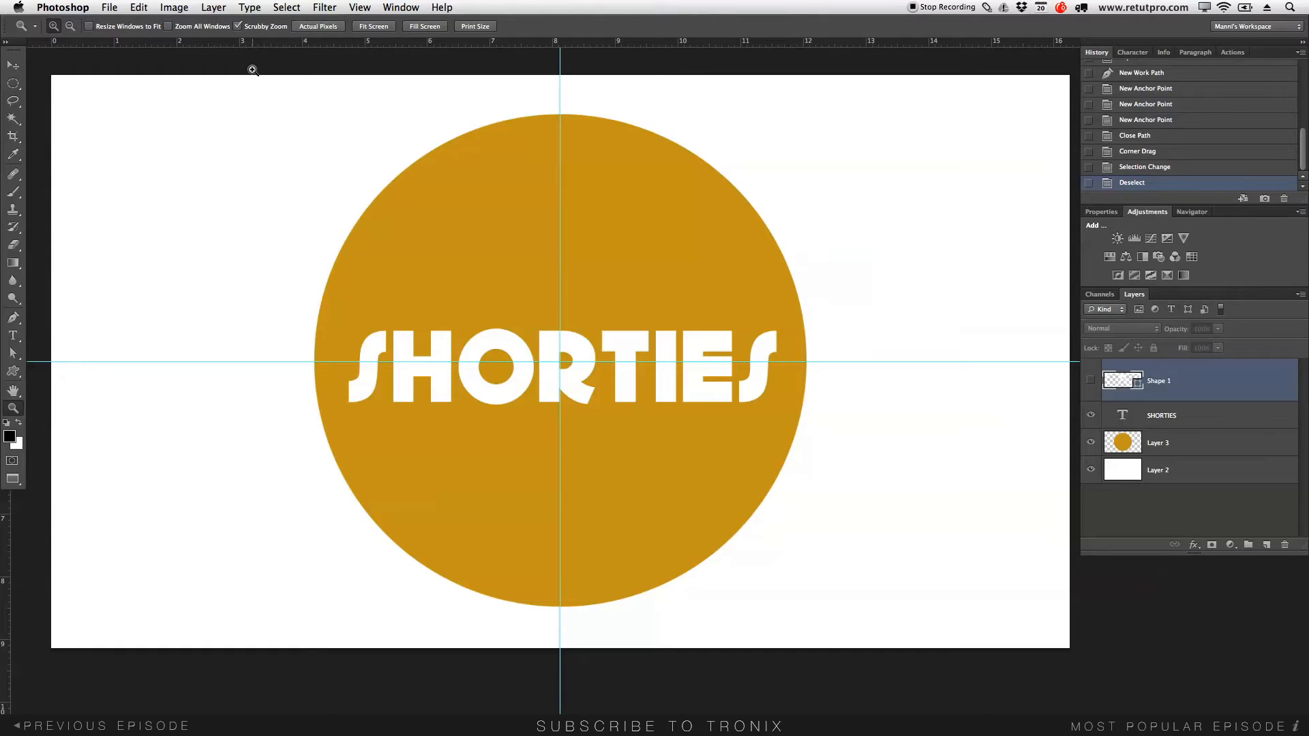
pyautogui.moveTo(1144, 468)
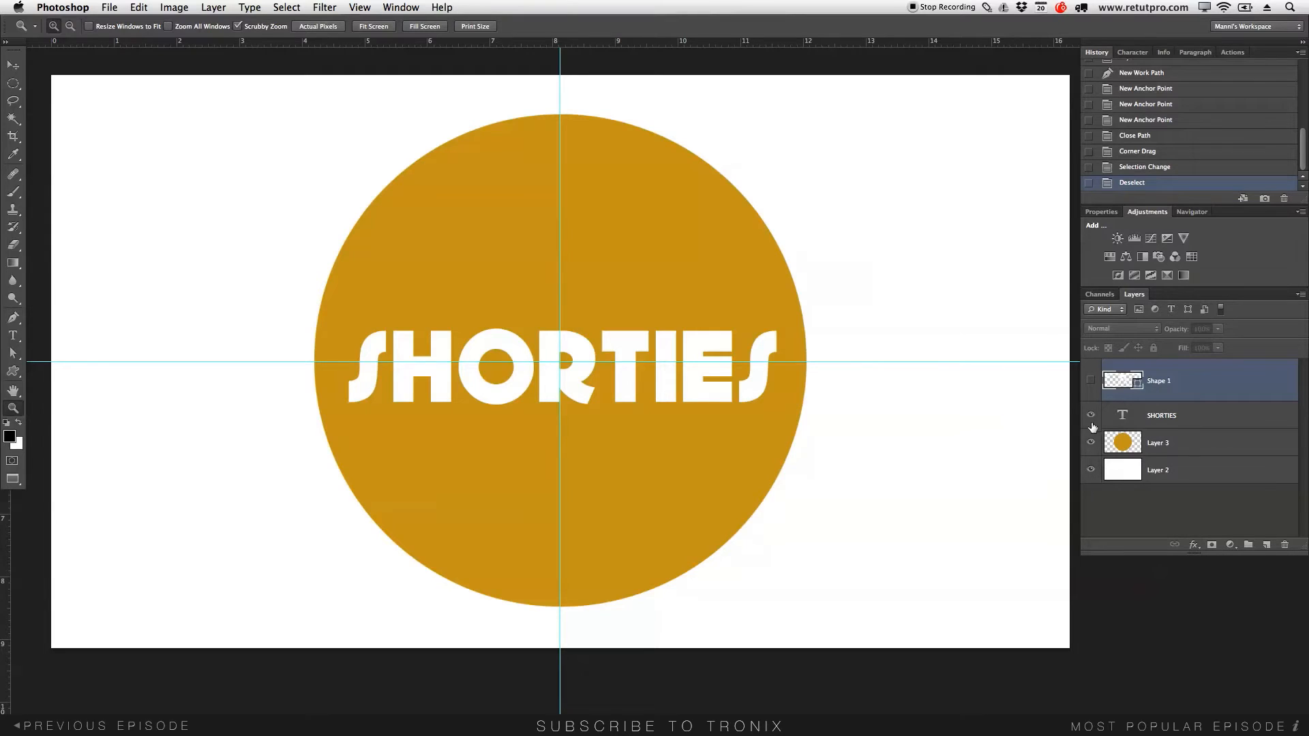
# Reveal the Shape 1 glasses layer over the SHORTIES text and make it the active layer
pyautogui.click(1091, 414)
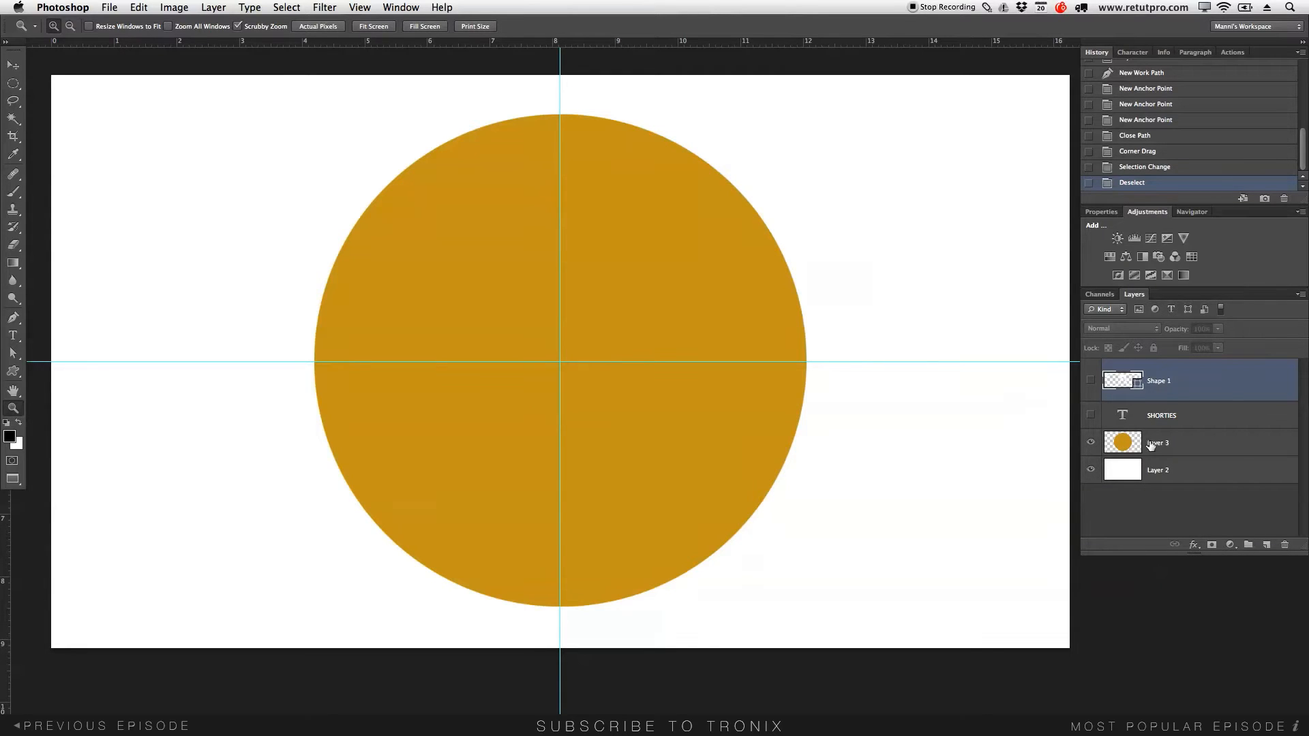
pyautogui.click(1091, 415)
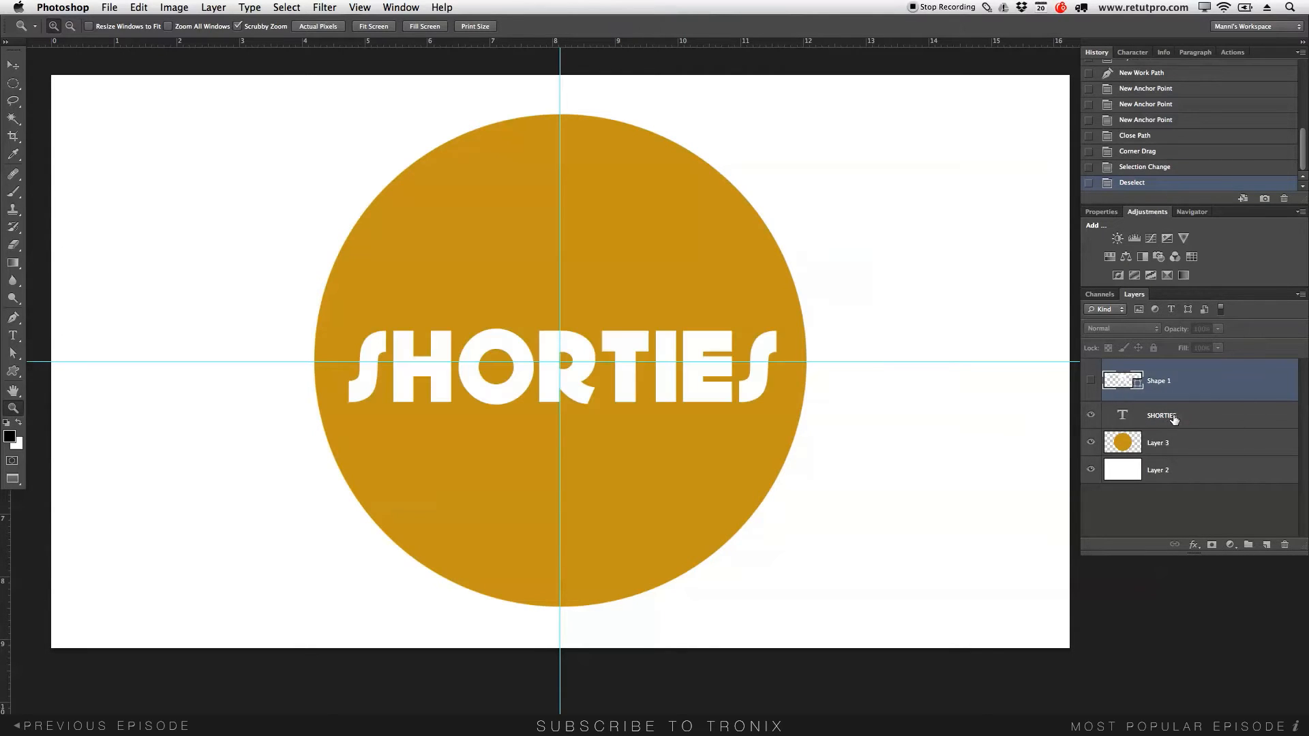
pyautogui.click(1162, 414)
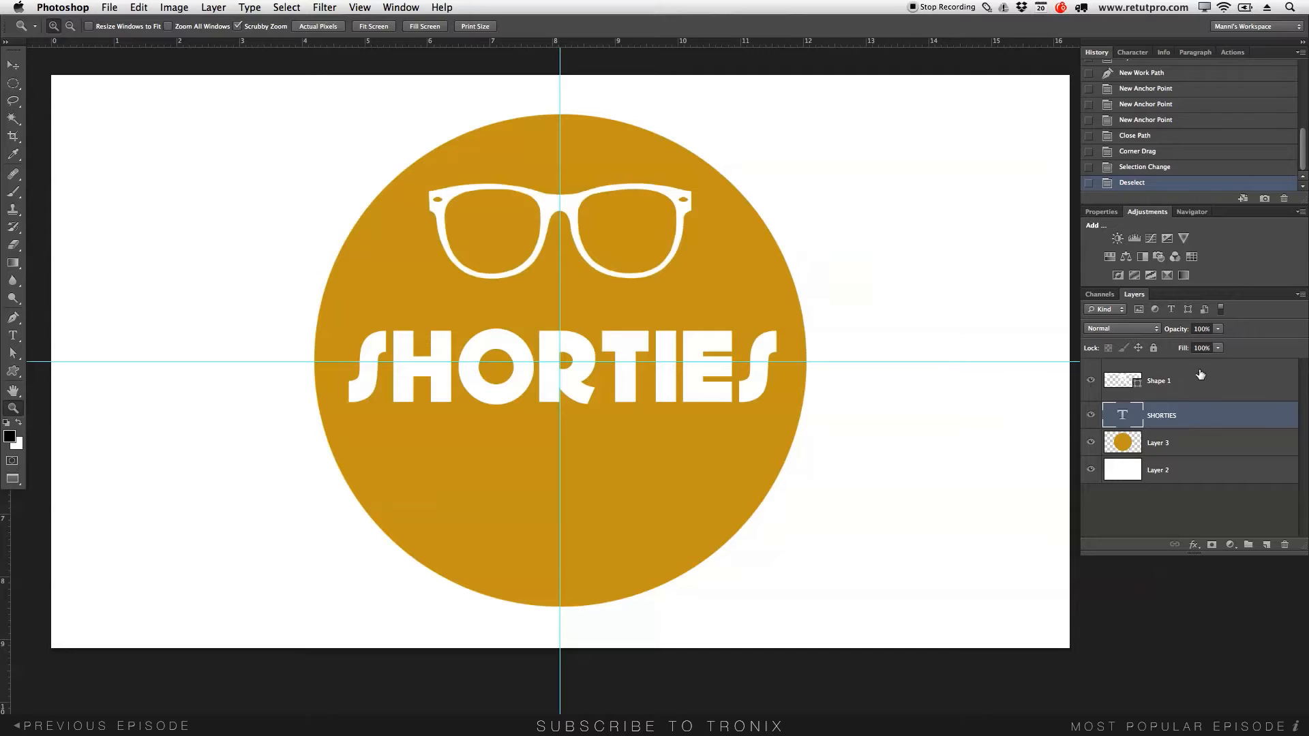
pyautogui.click(1185, 380)
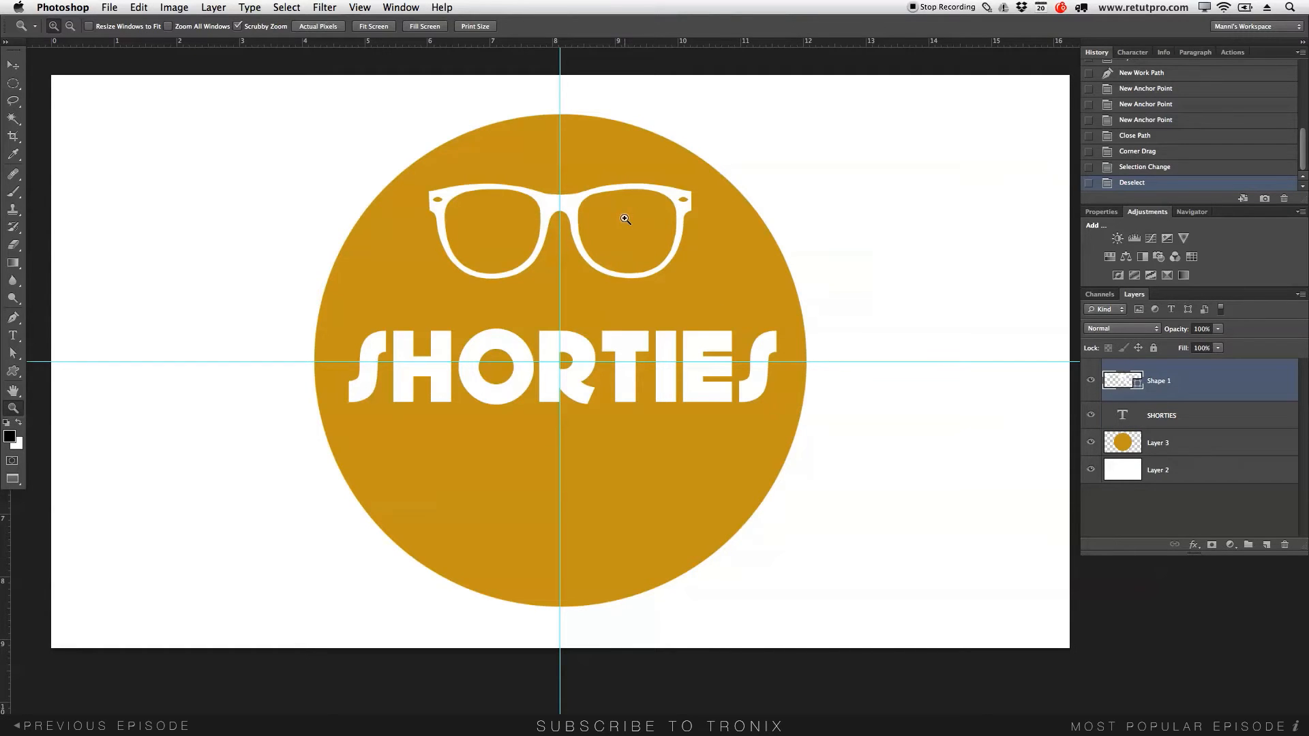
pyautogui.click(14, 83)
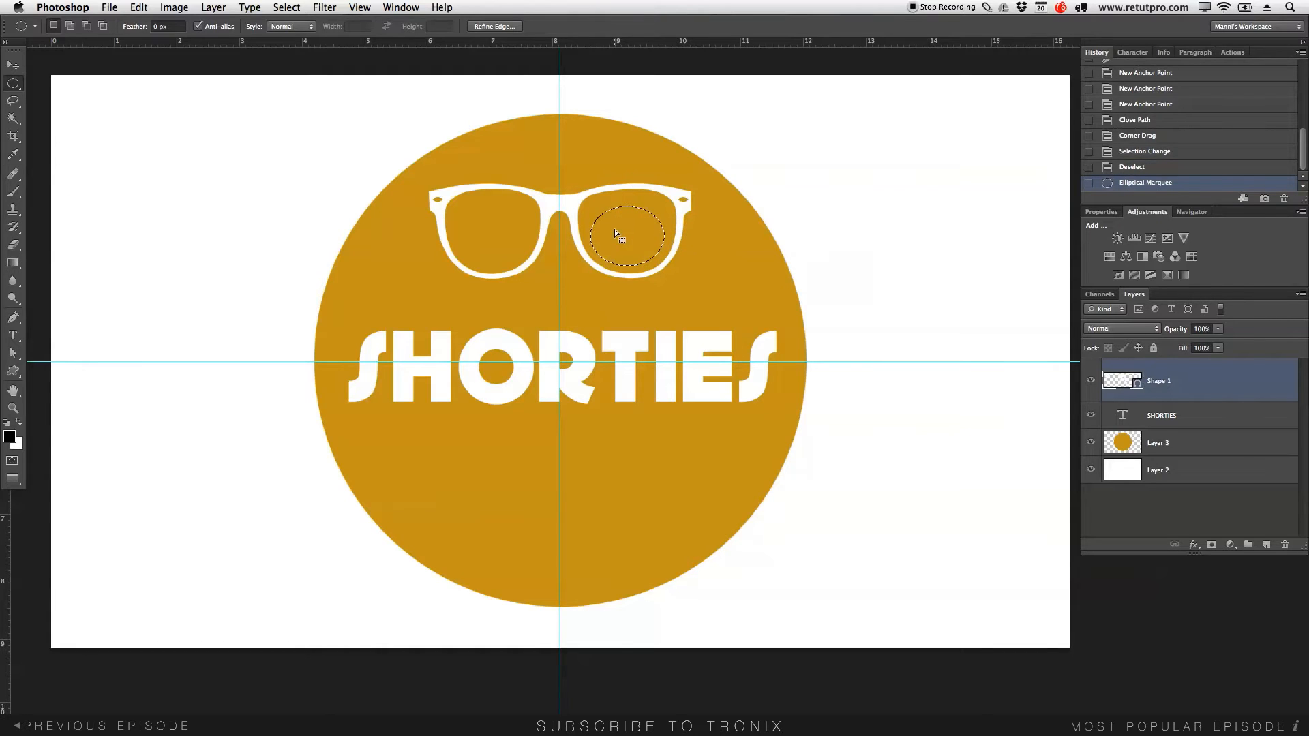
pyautogui.moveTo(639, 232)
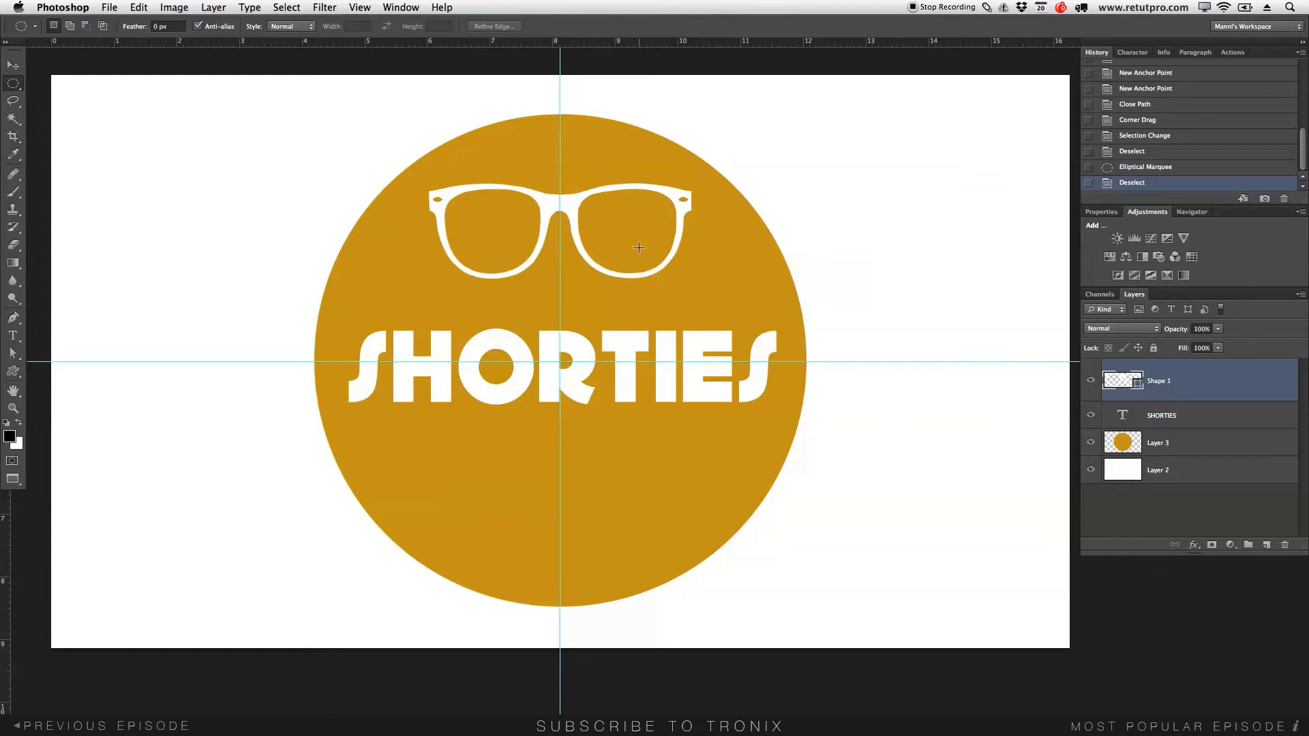
pyautogui.moveTo(634, 252)
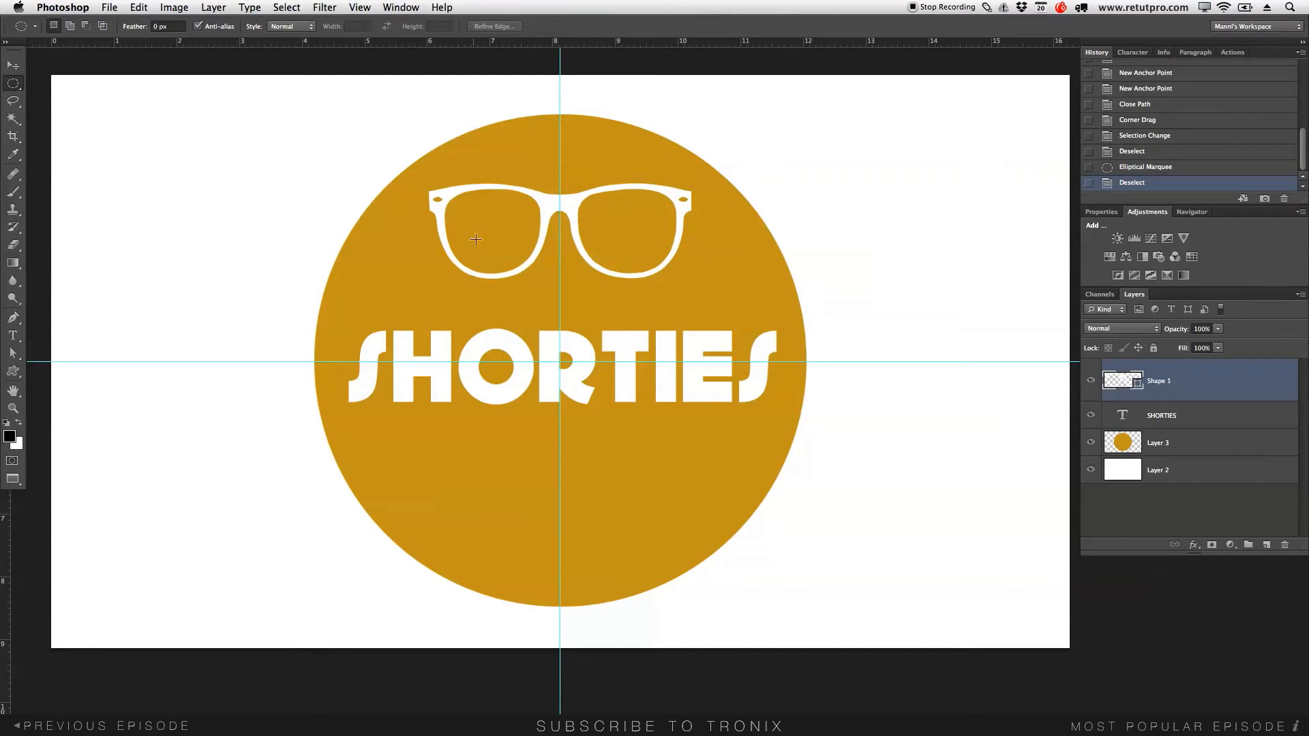
pyautogui.moveTo(662, 214)
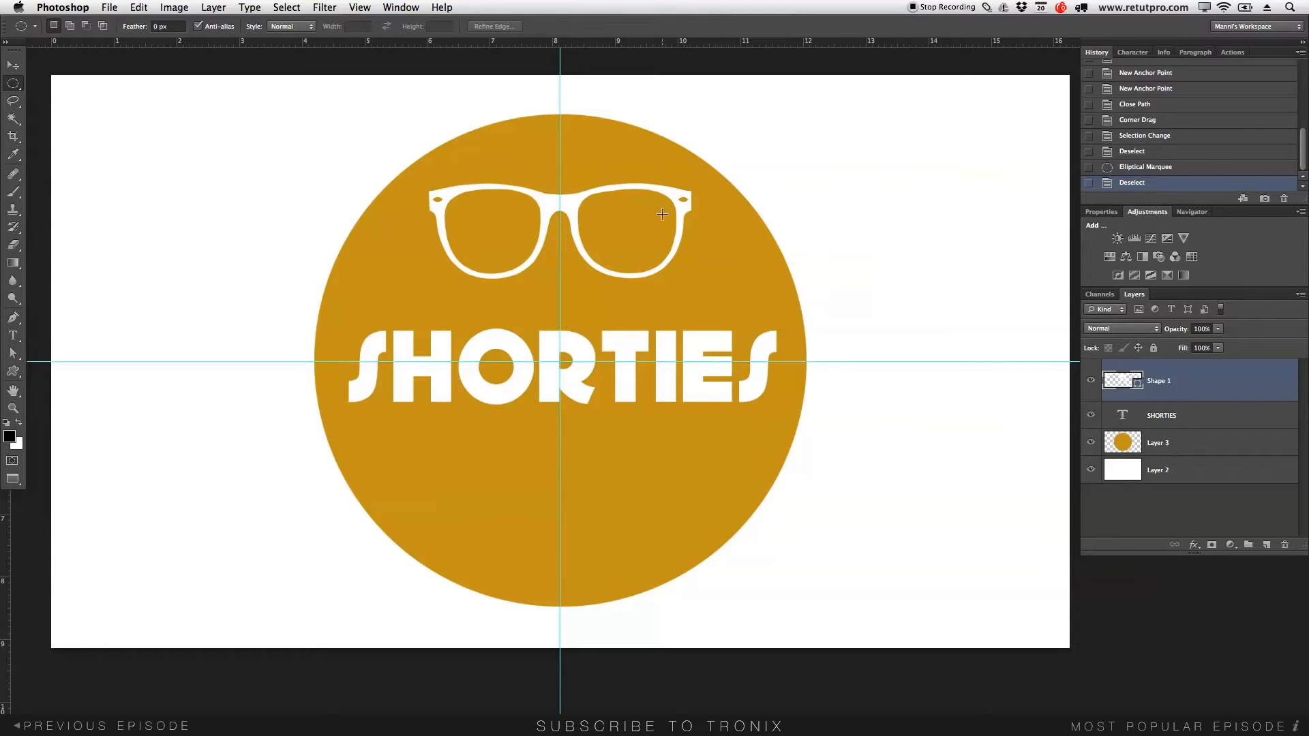
pyautogui.moveTo(630, 229)
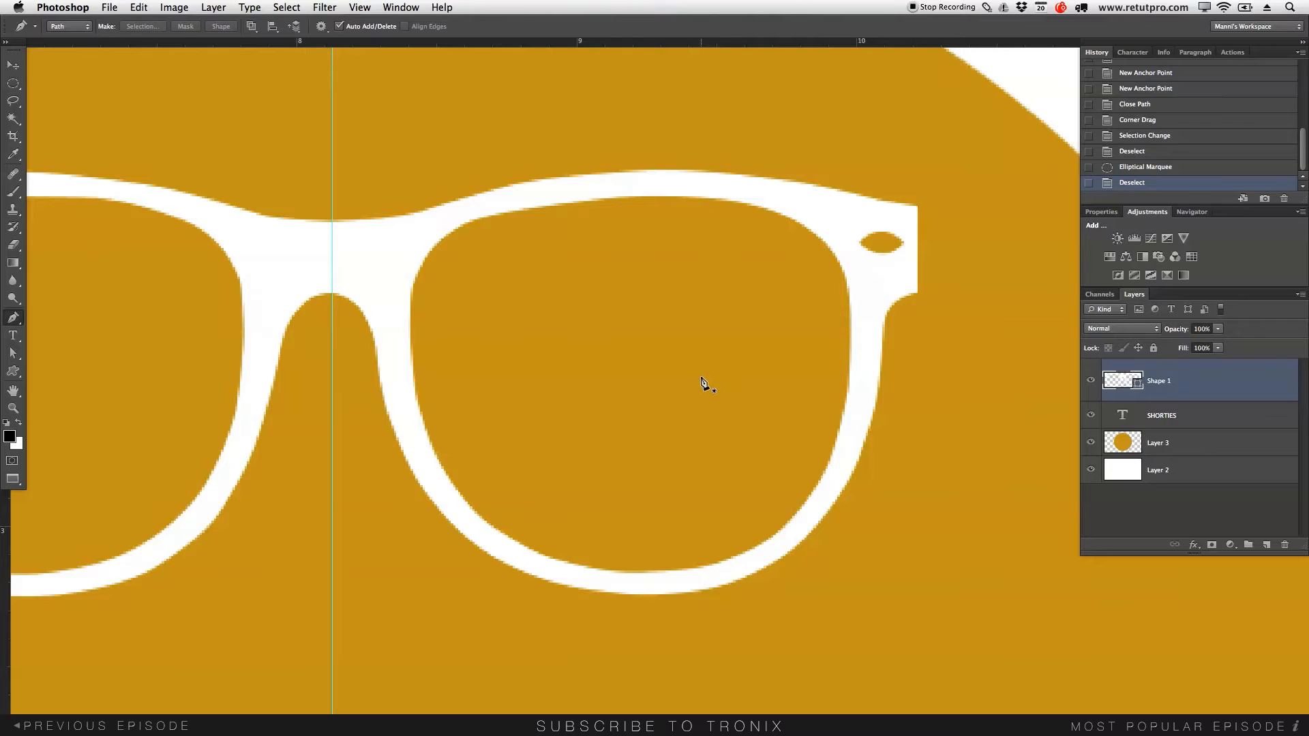
# Draw a closed Pen path along the inner edge of the right lens
pyautogui.click(810, 267)
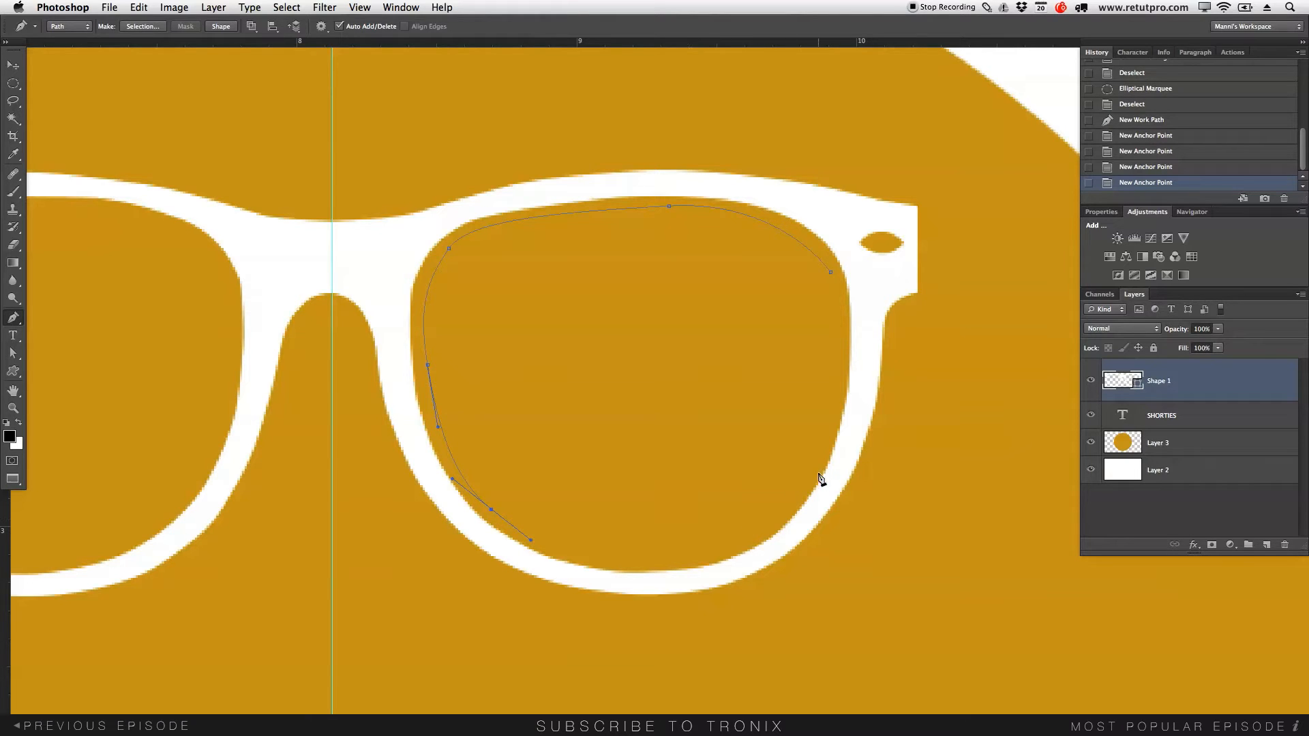
pyautogui.moveTo(811, 469); pyautogui.dragTo(760, 611)
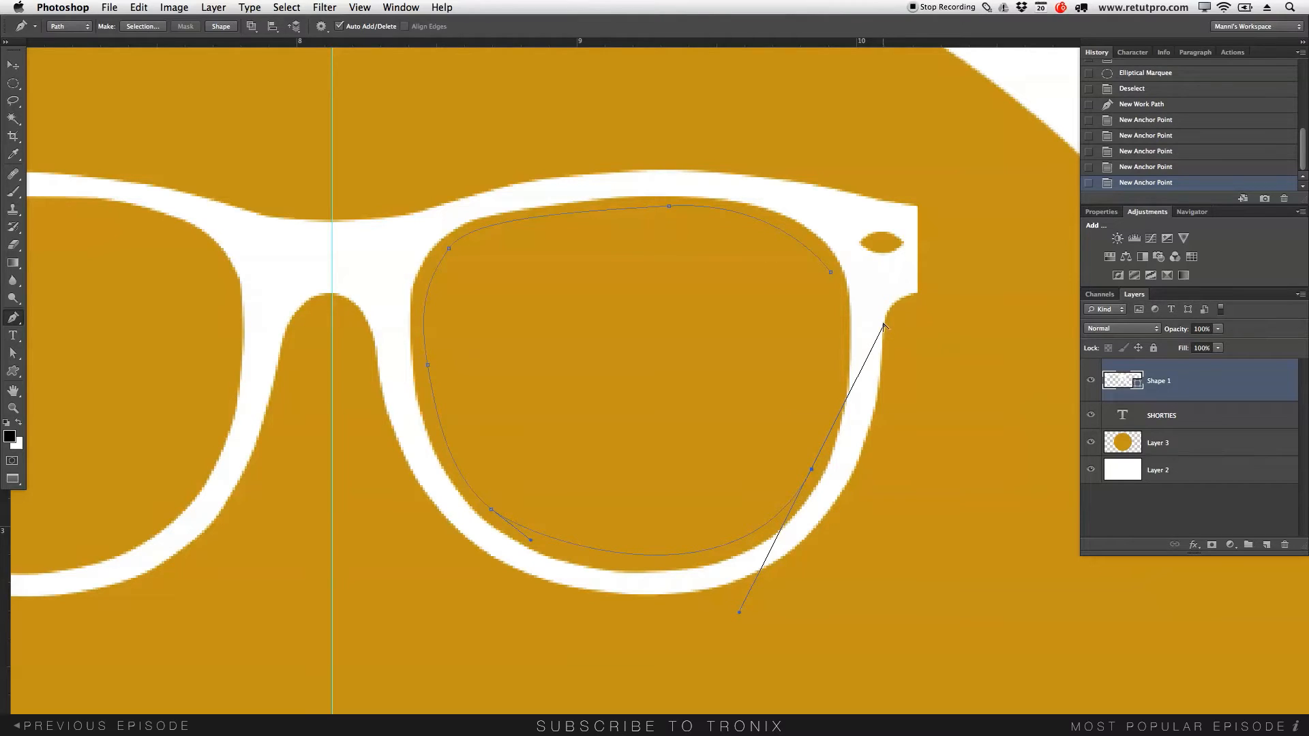
pyautogui.moveTo(885, 326); pyautogui.dragTo(831, 276)
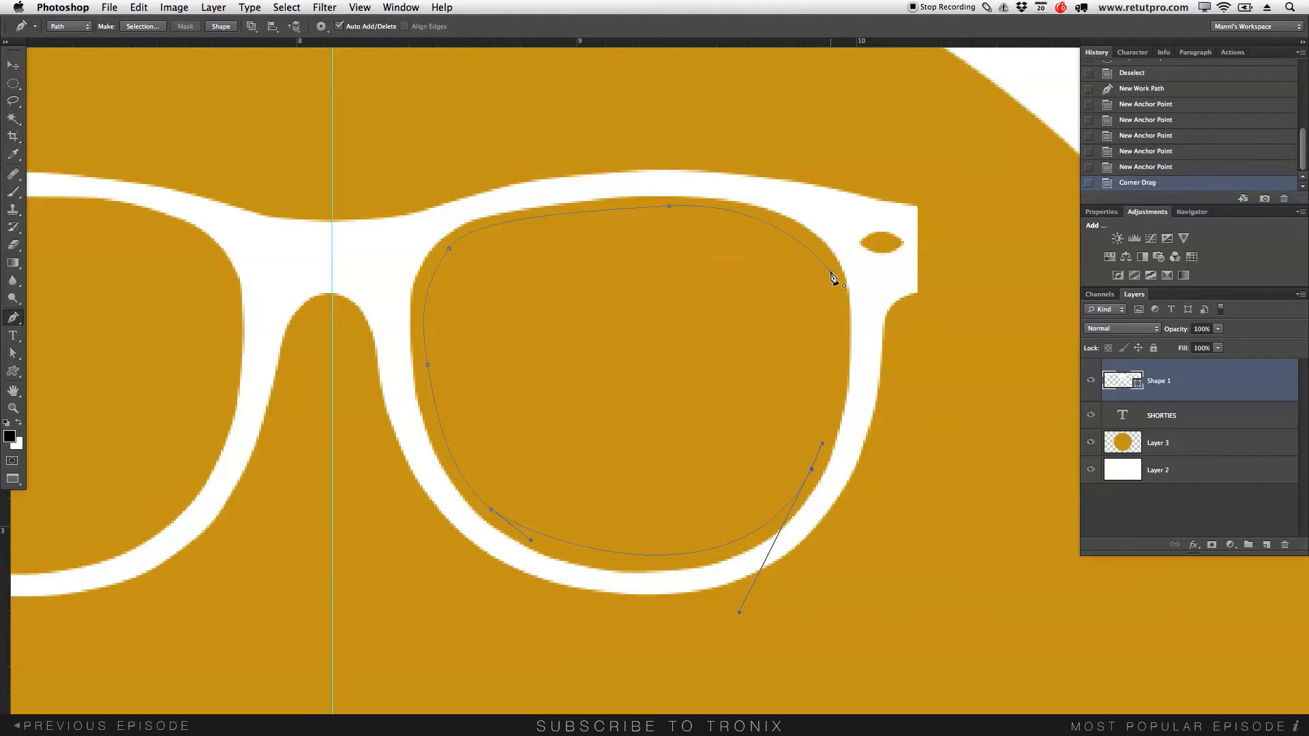
pyautogui.click(669, 206)
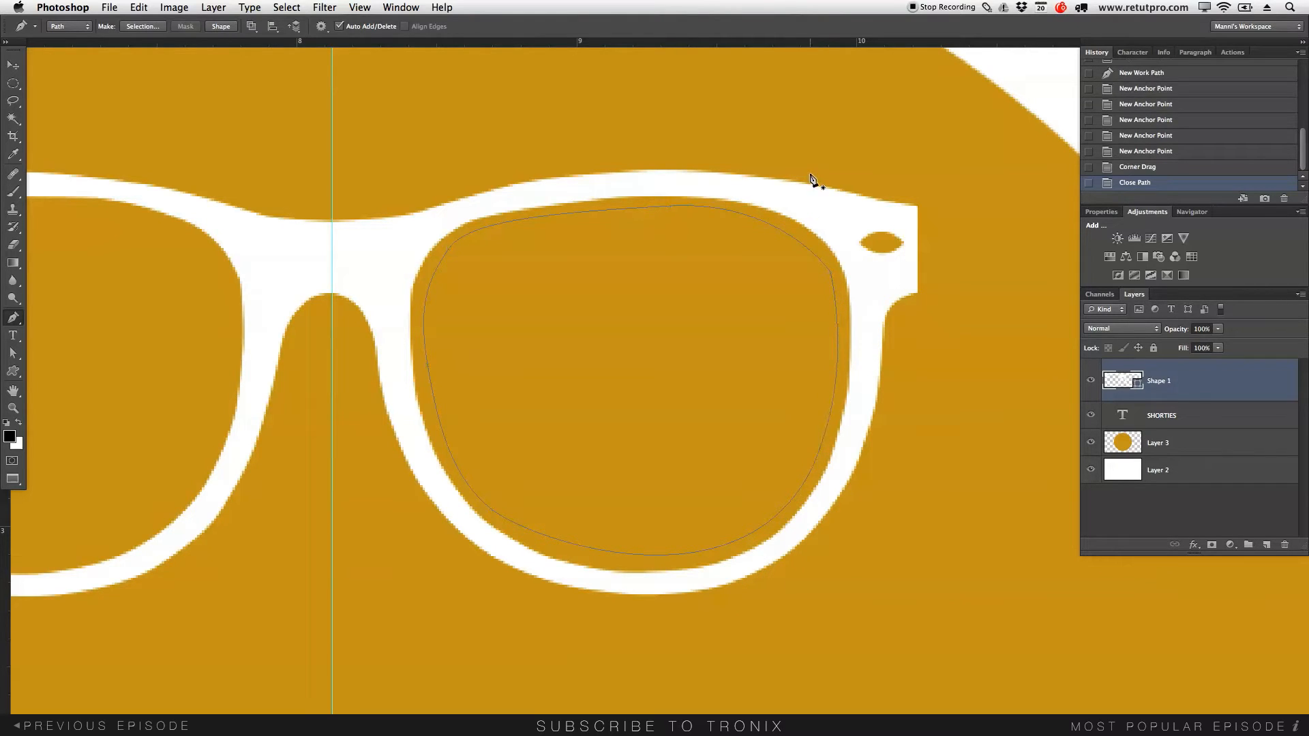
pyautogui.moveTo(803, 424)
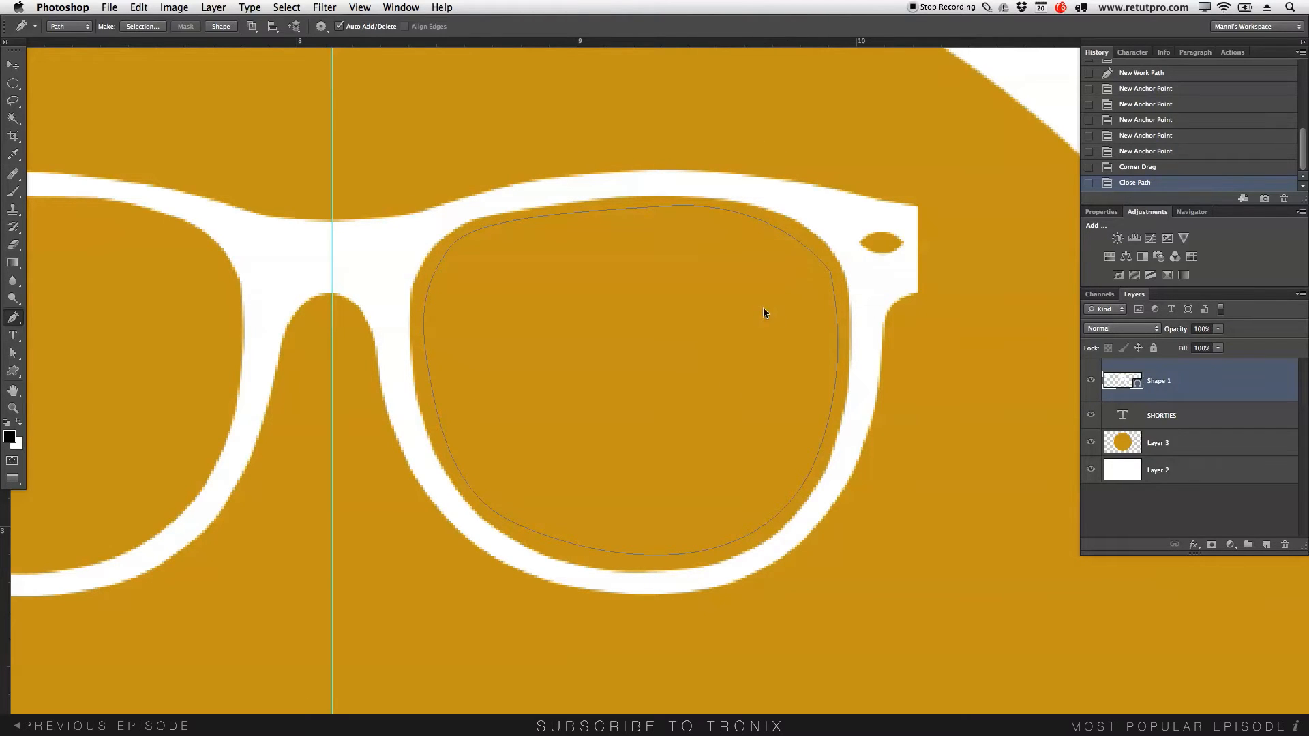
pyautogui.click(142, 25)
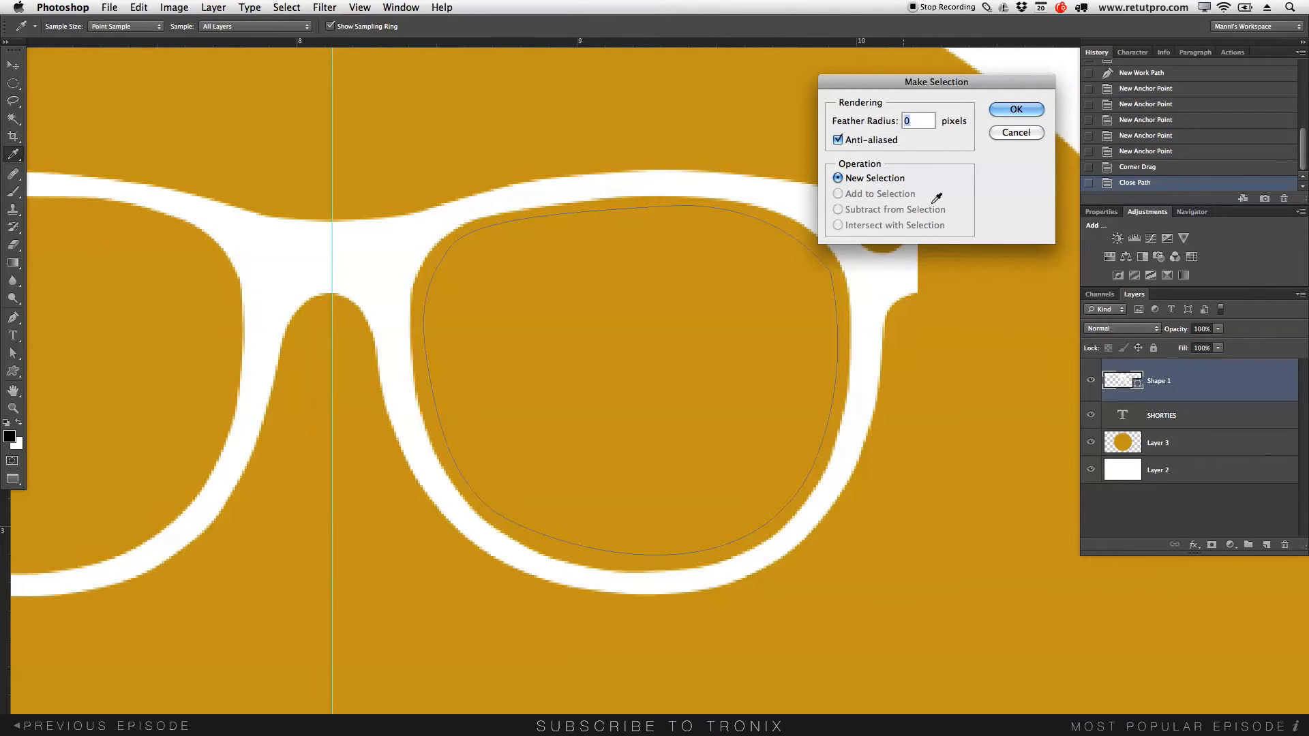
# Convert the lens path into a new selection with Feather Radius 0
pyautogui.click(1014, 109)
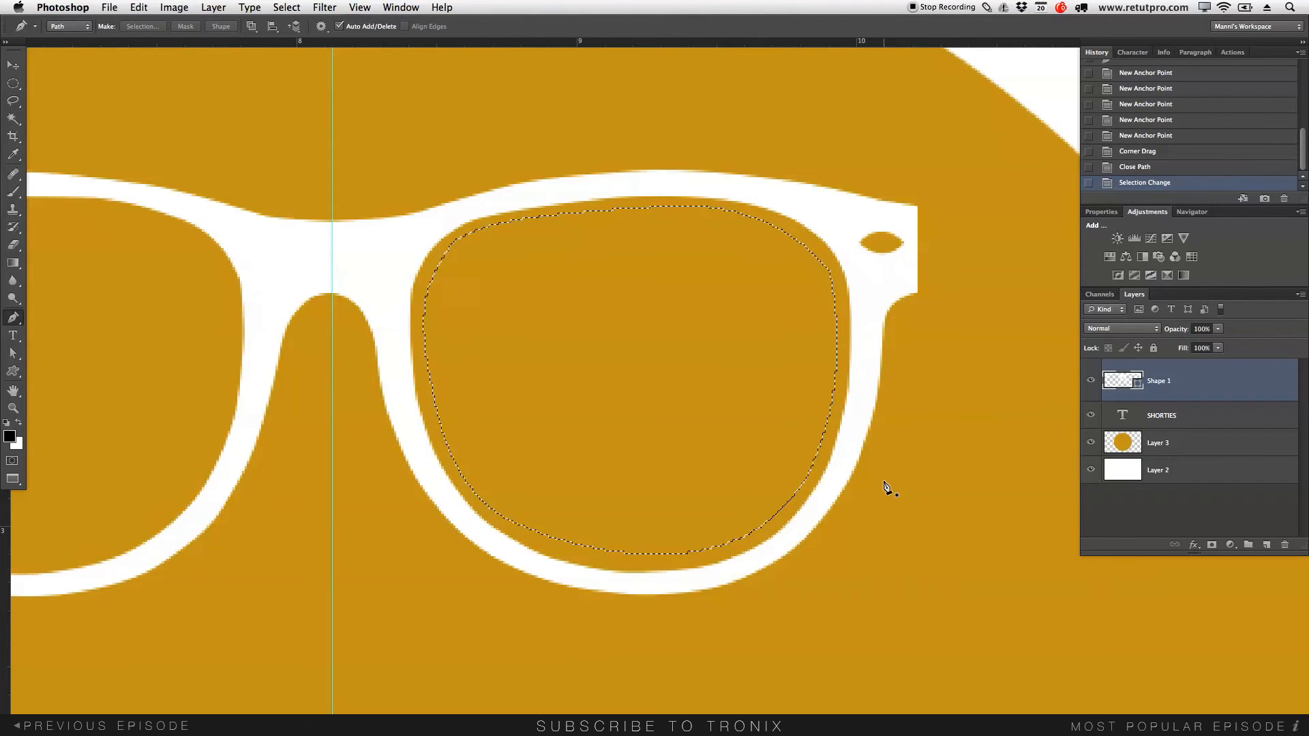
pyautogui.moveTo(558, 373)
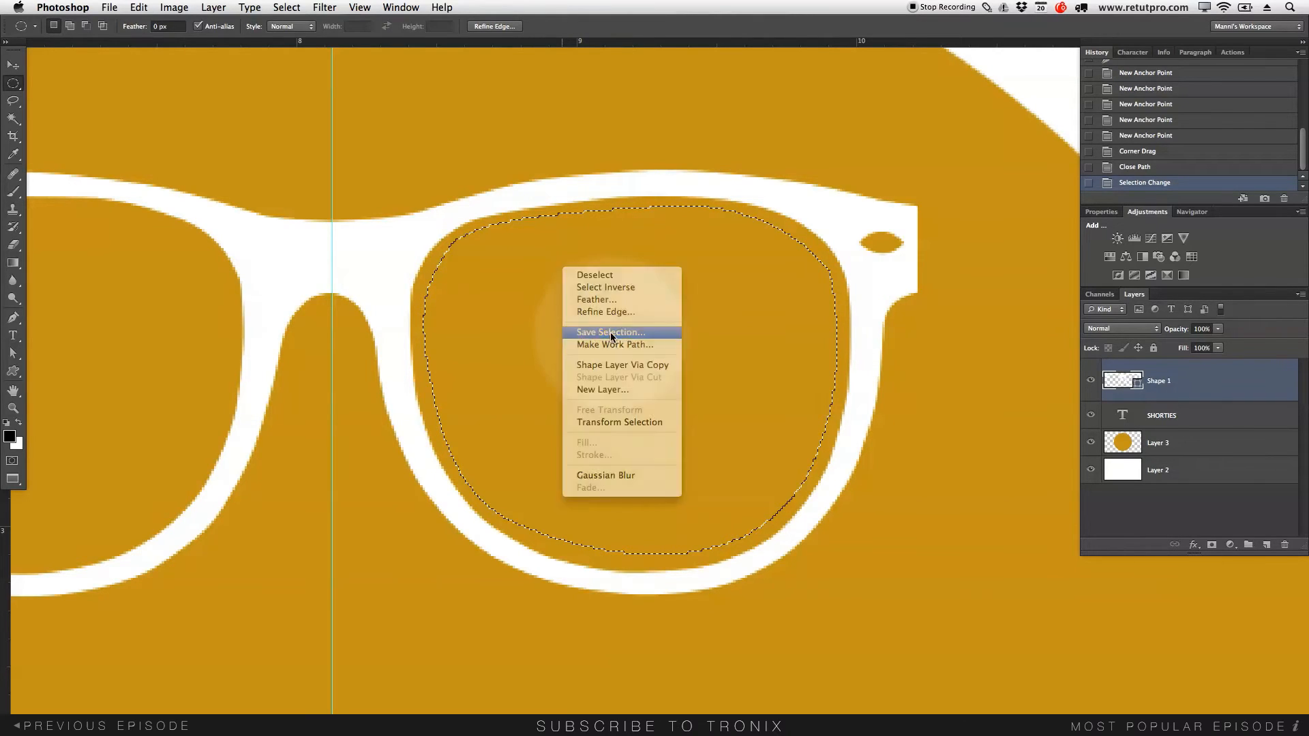
# Save the lens selection as a new channel named Glas
pyautogui.click(611, 332)
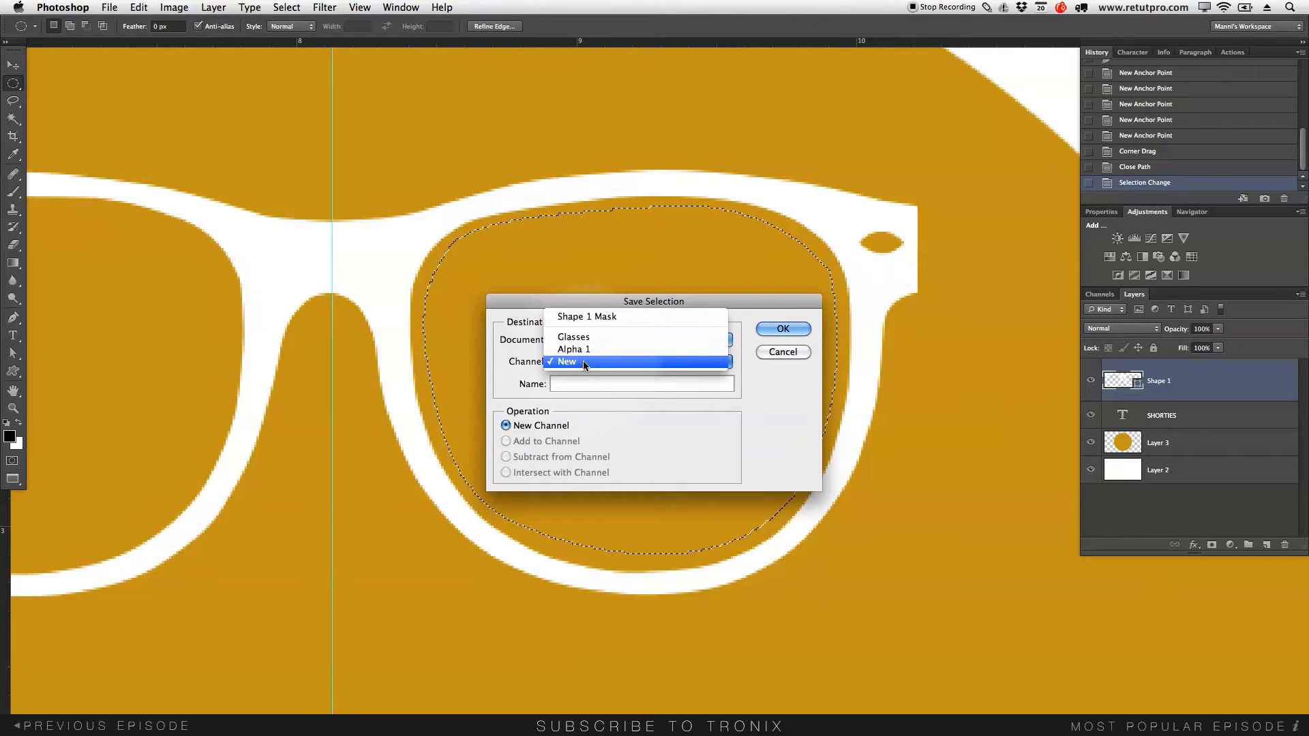
pyautogui.click(568, 361)
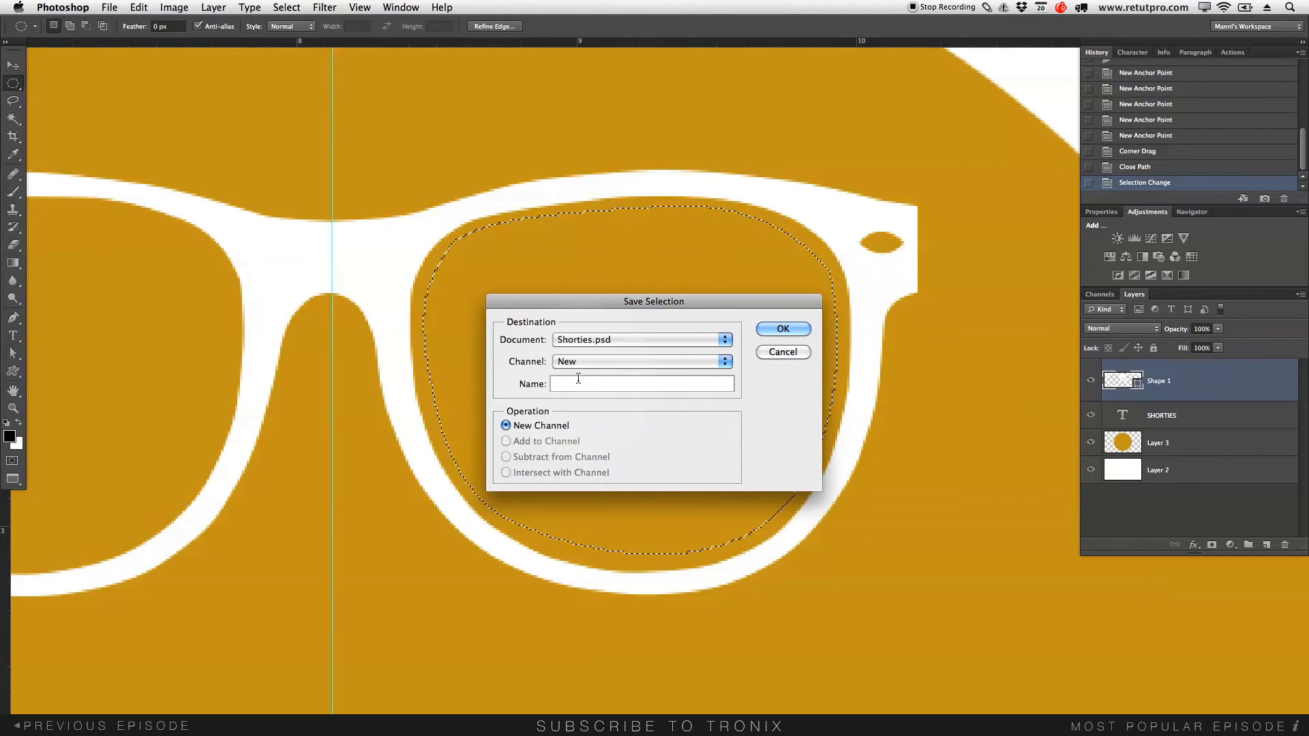
pyautogui.write('Glass')
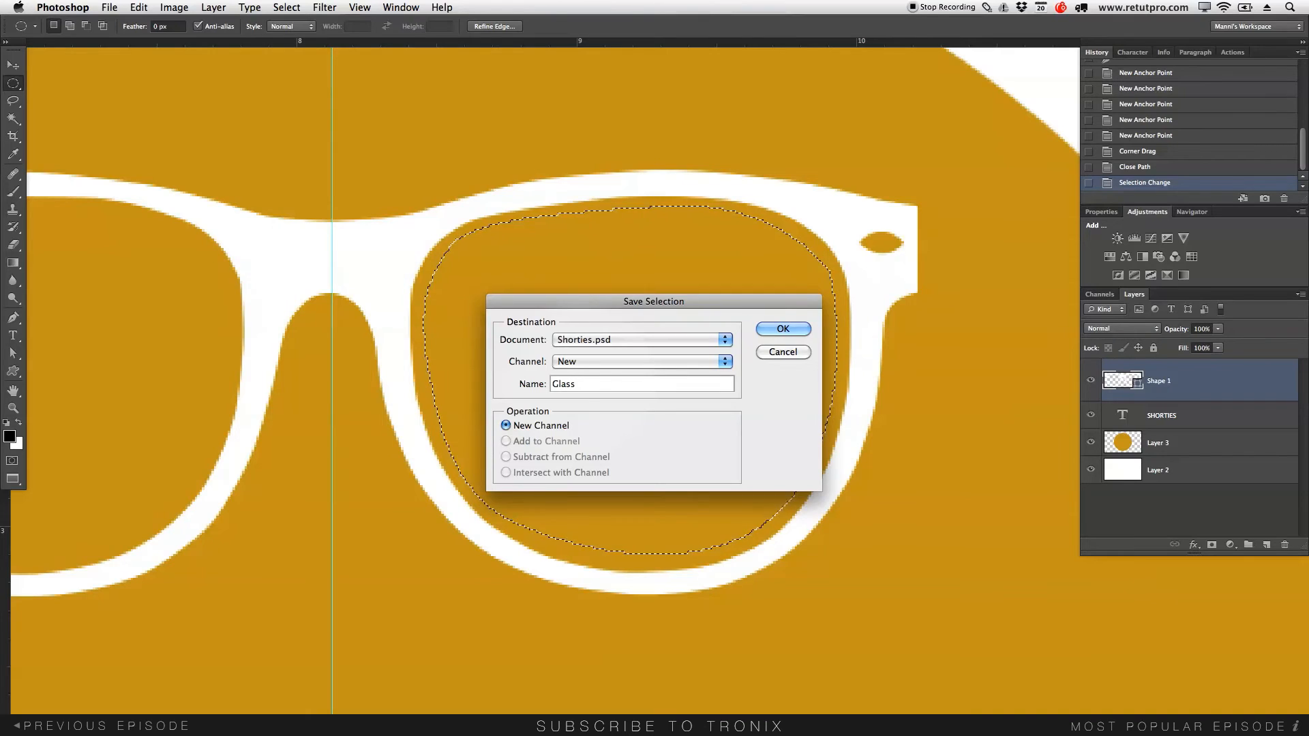
pyautogui.press('Backspace')
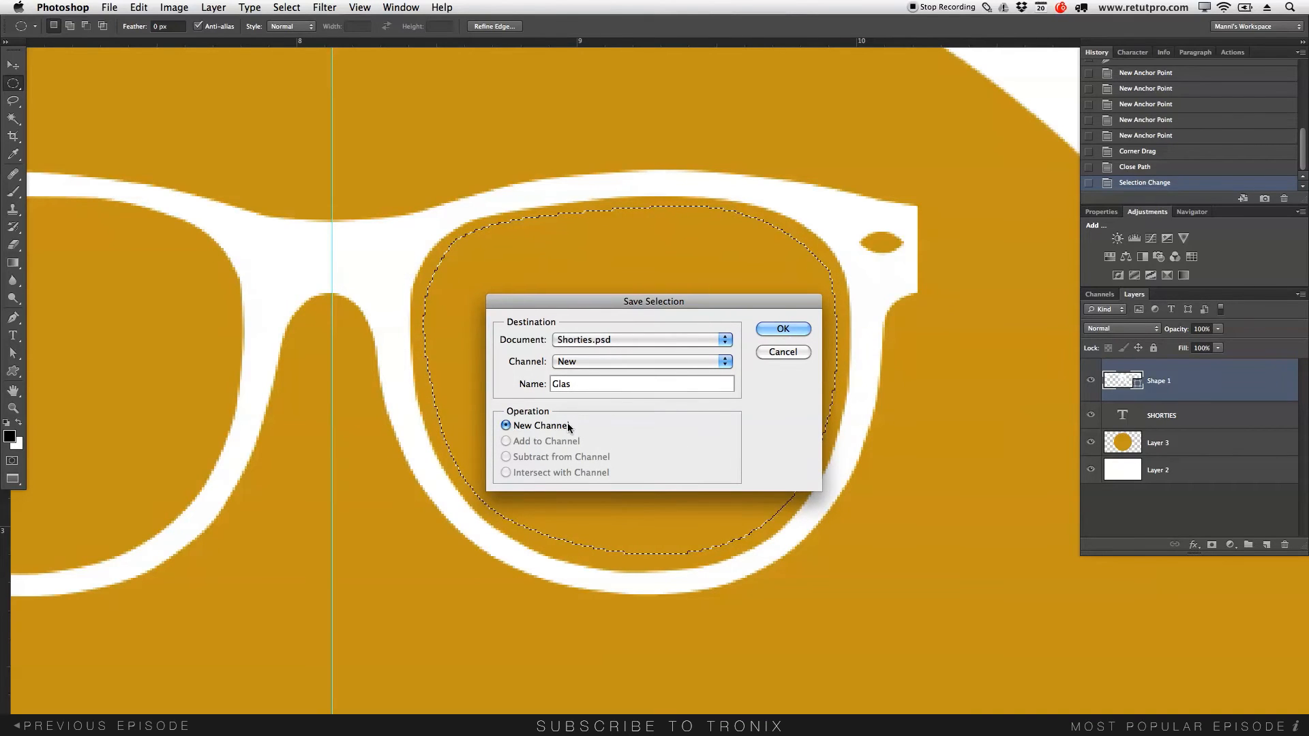
pyautogui.click(783, 329)
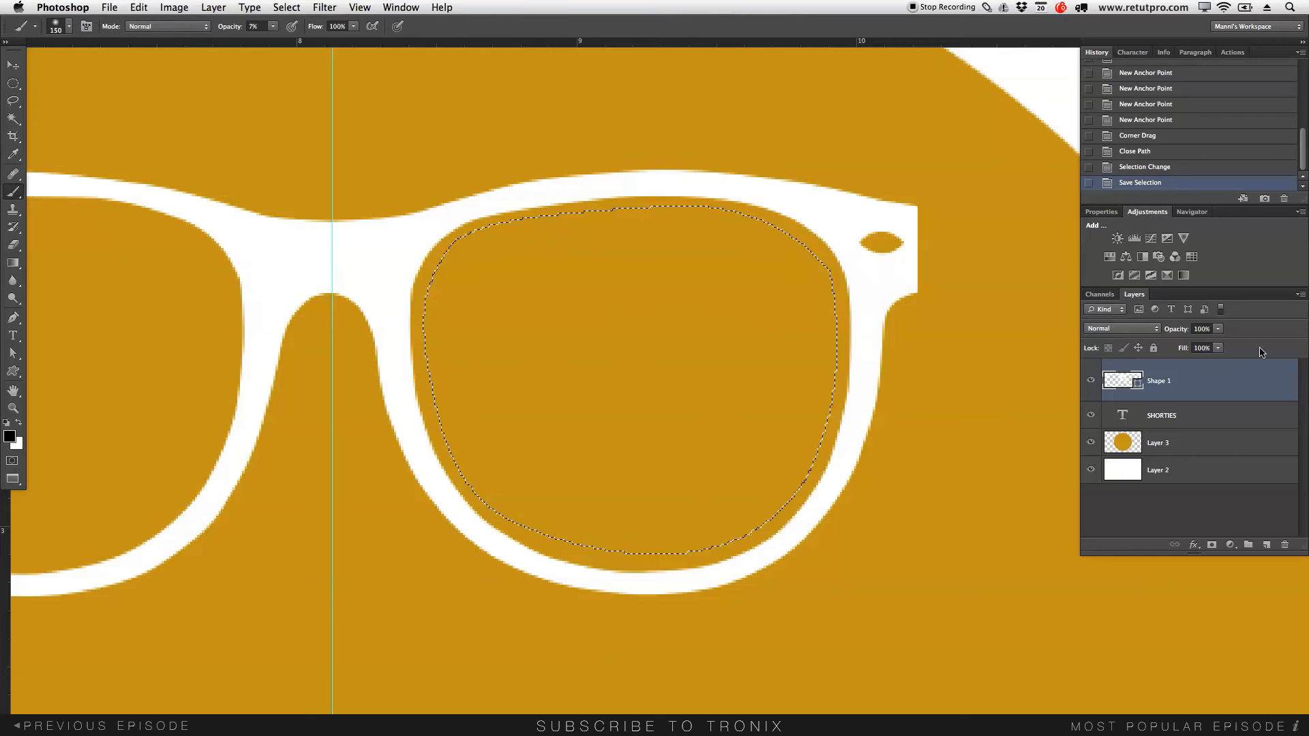
# Add a new layer for the white lens streaks and return to the Marquee tool
pyautogui.click(1249, 544)
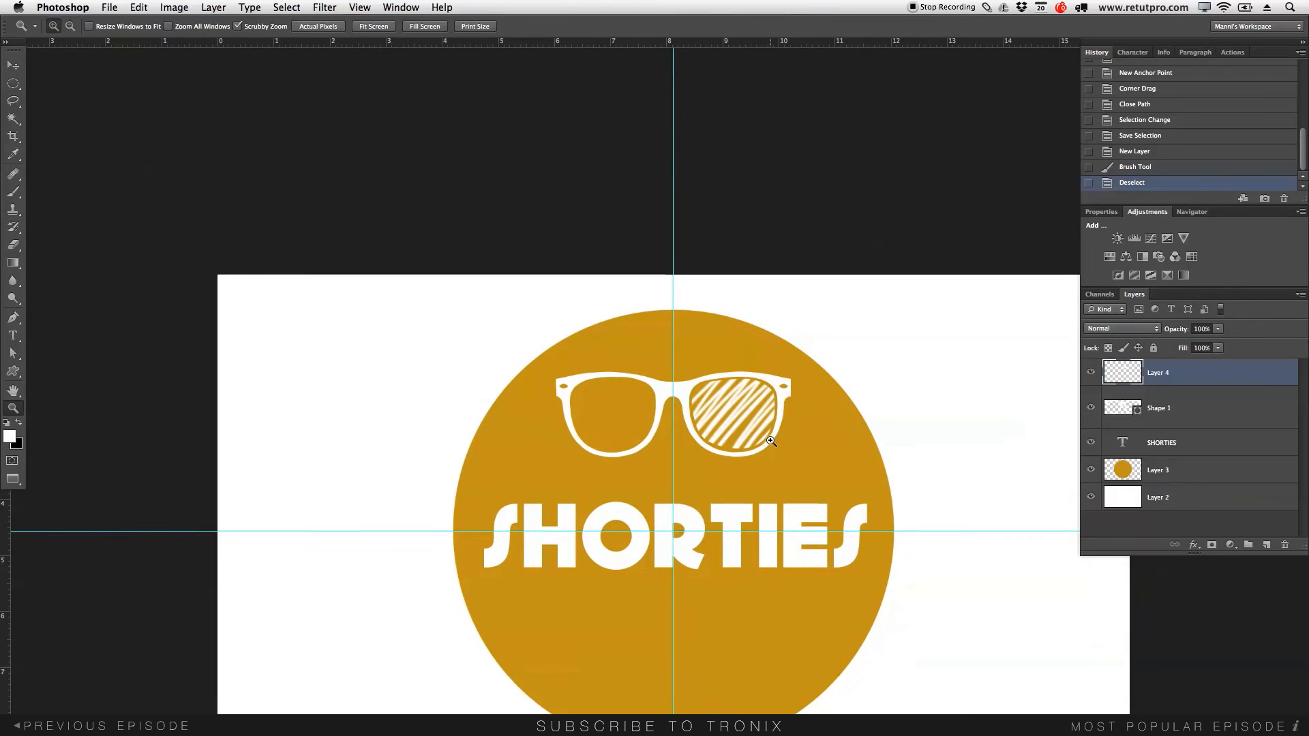
pyautogui.moveTo(754, 447)
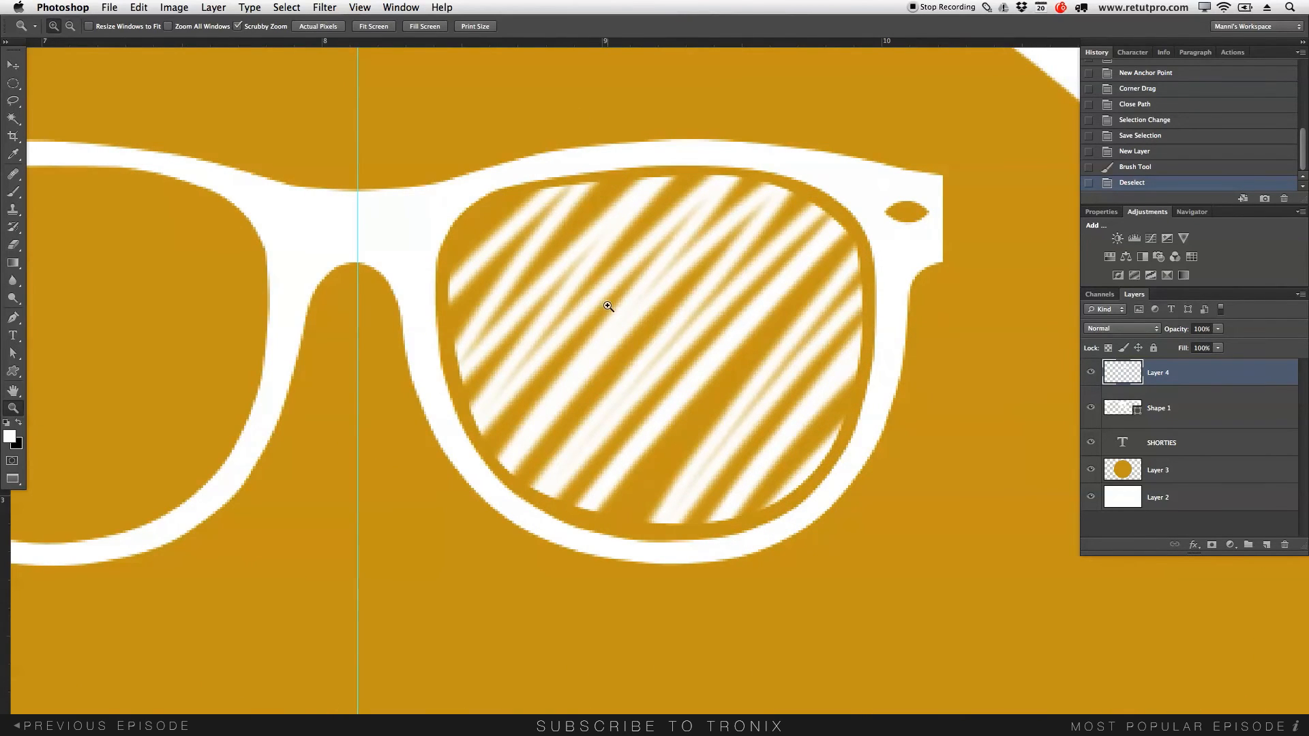
pyautogui.moveTo(411, 244)
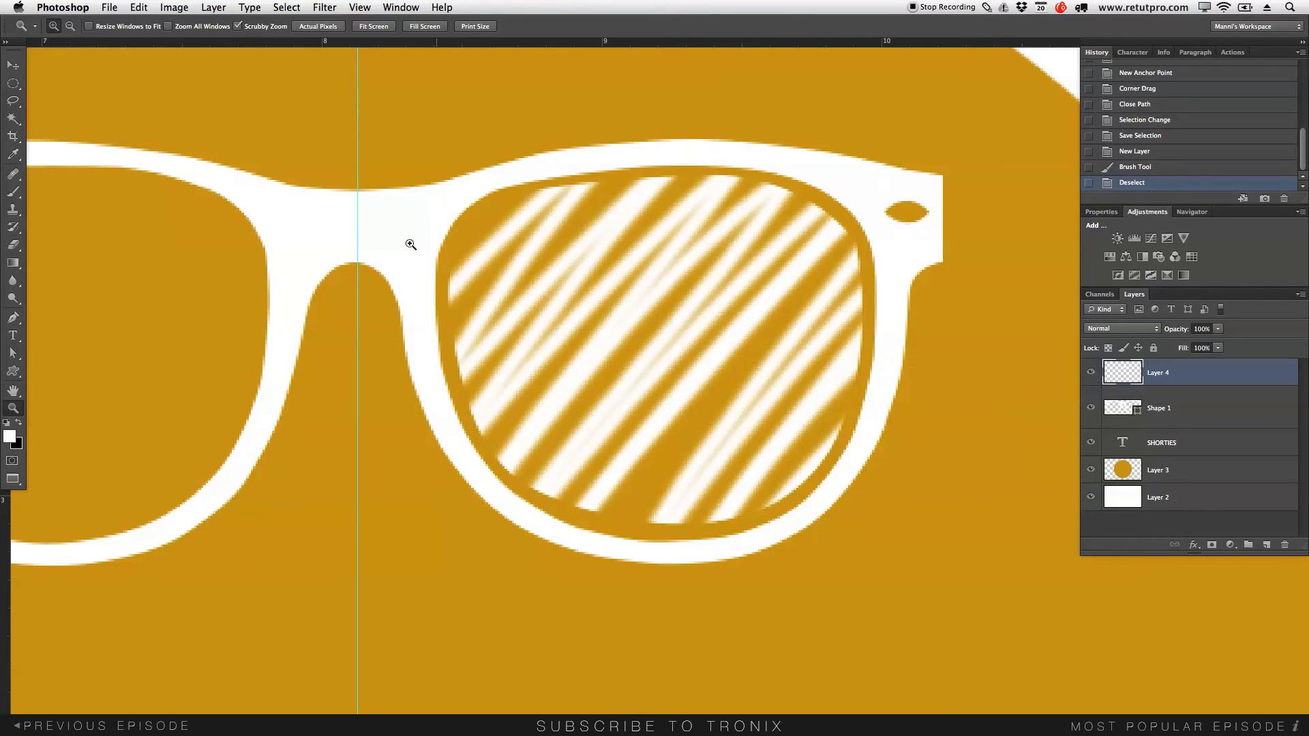
pyautogui.click(14, 83)
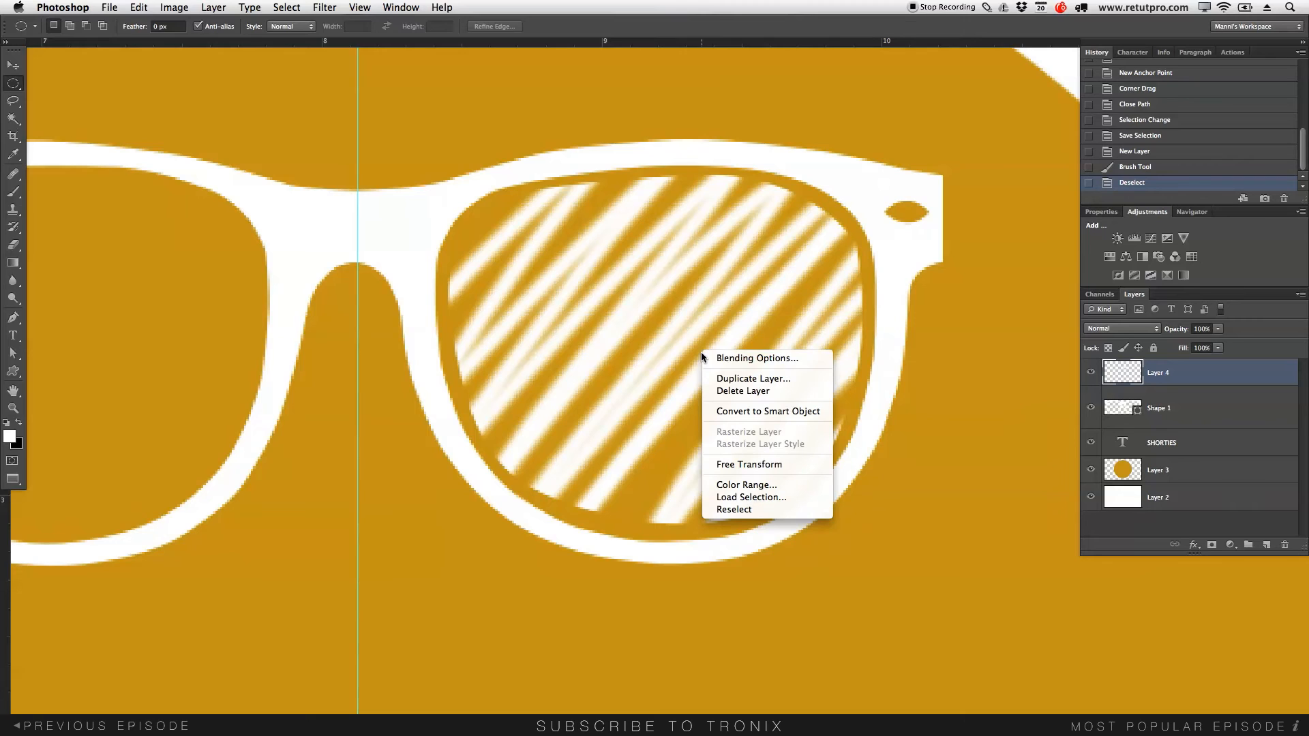
pyautogui.moveTo(750, 496)
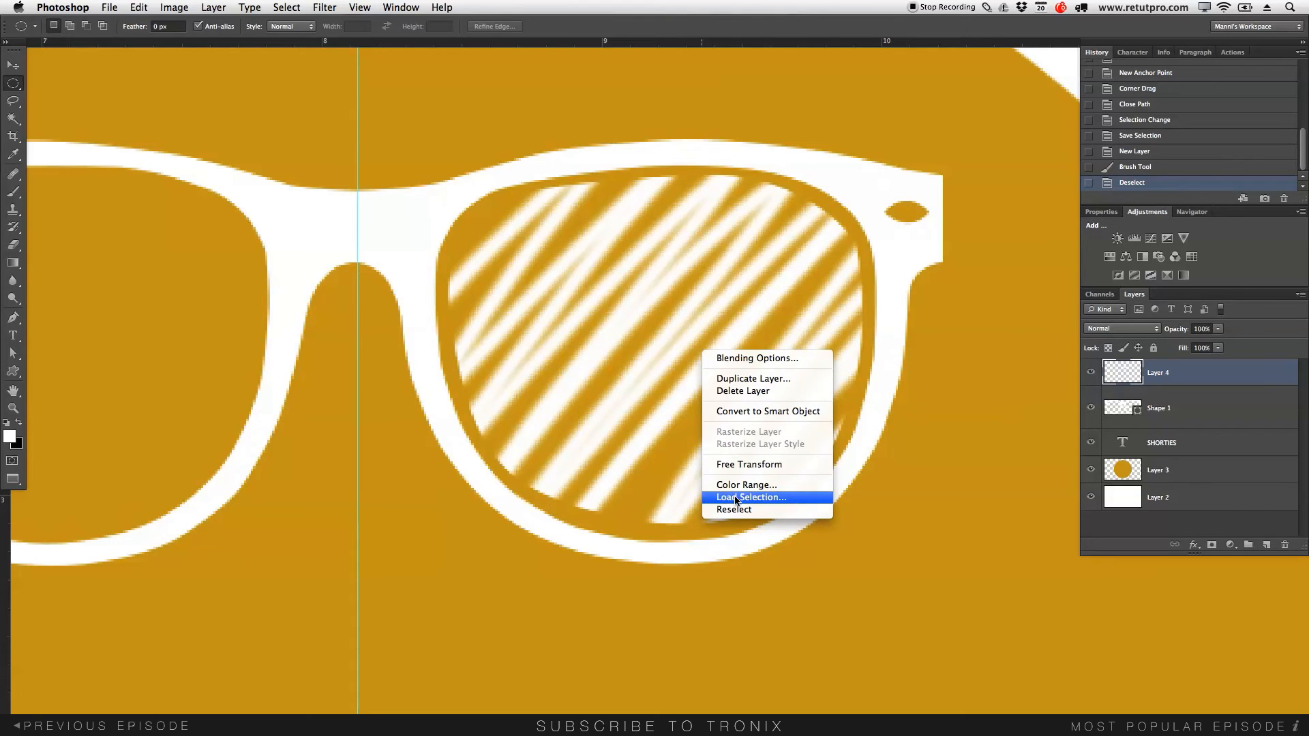
# Load the saved Glas channel as a selection around the streaked lens
pyautogui.click(749, 497)
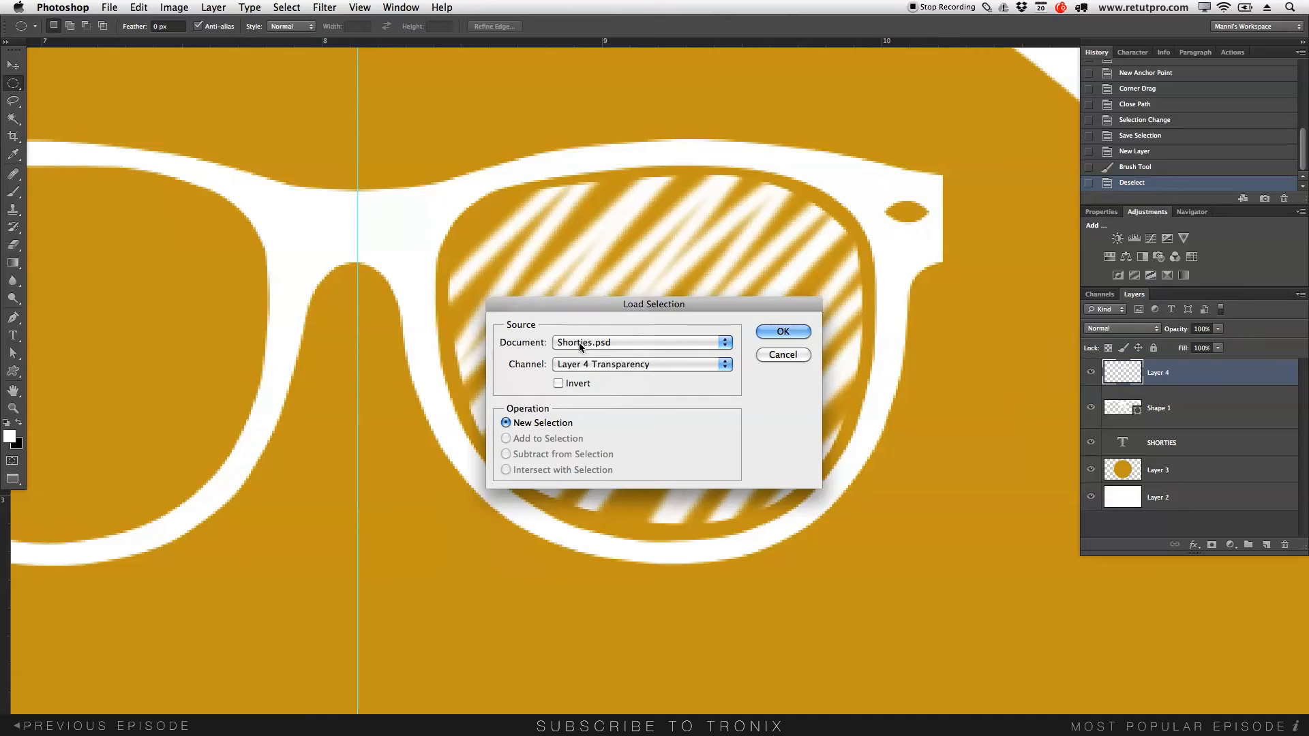
pyautogui.click(724, 364)
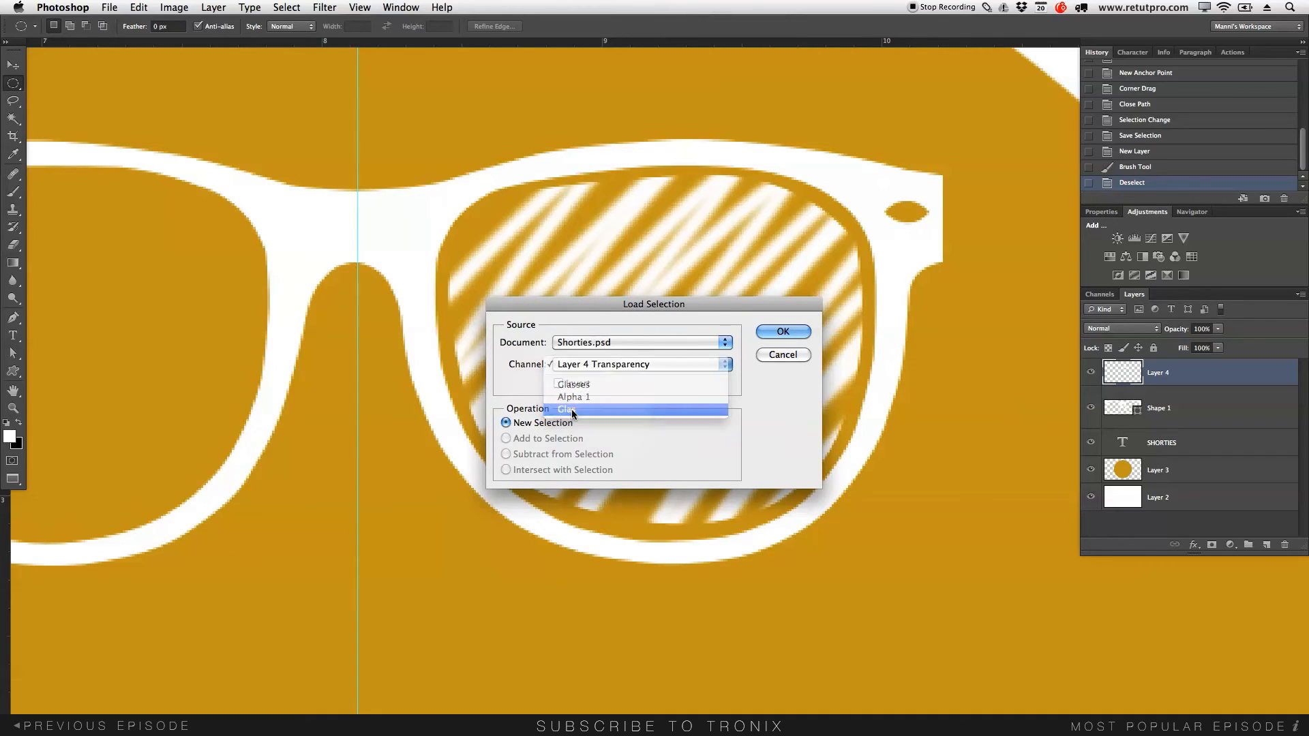
pyautogui.click(570, 409)
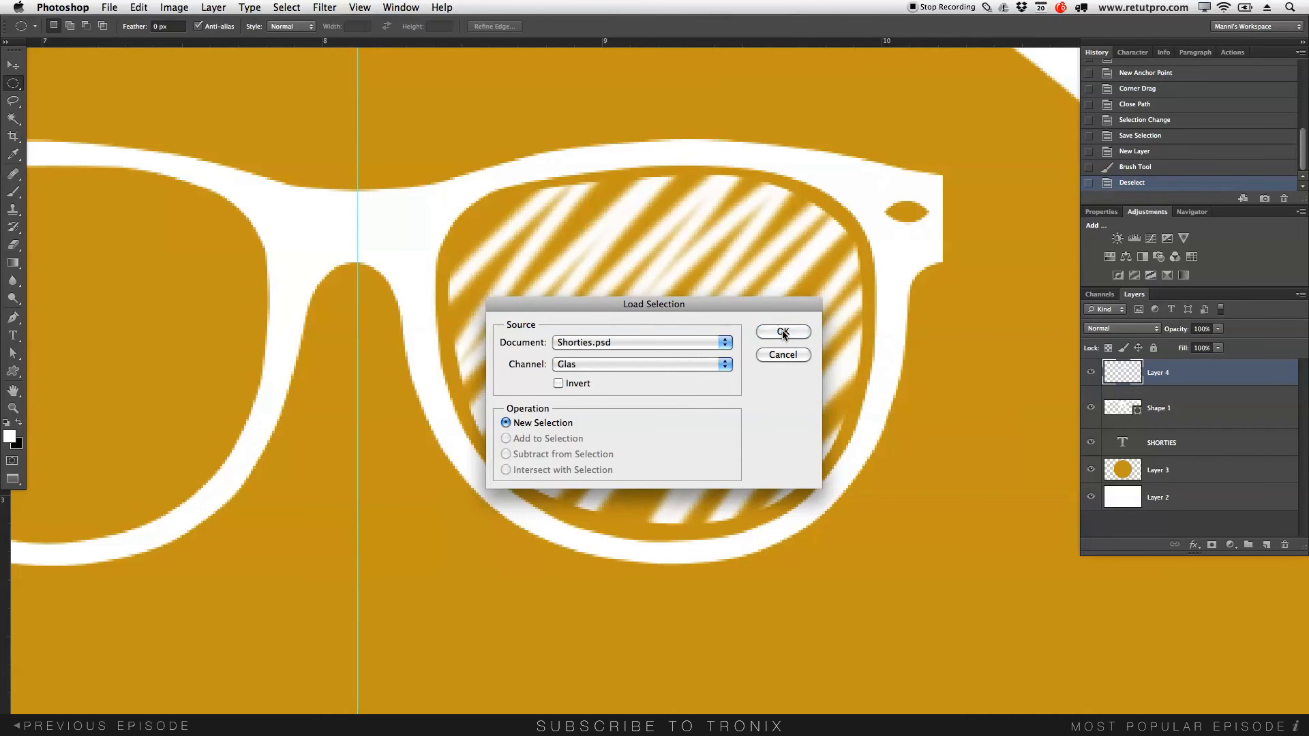
pyautogui.click(781, 331)
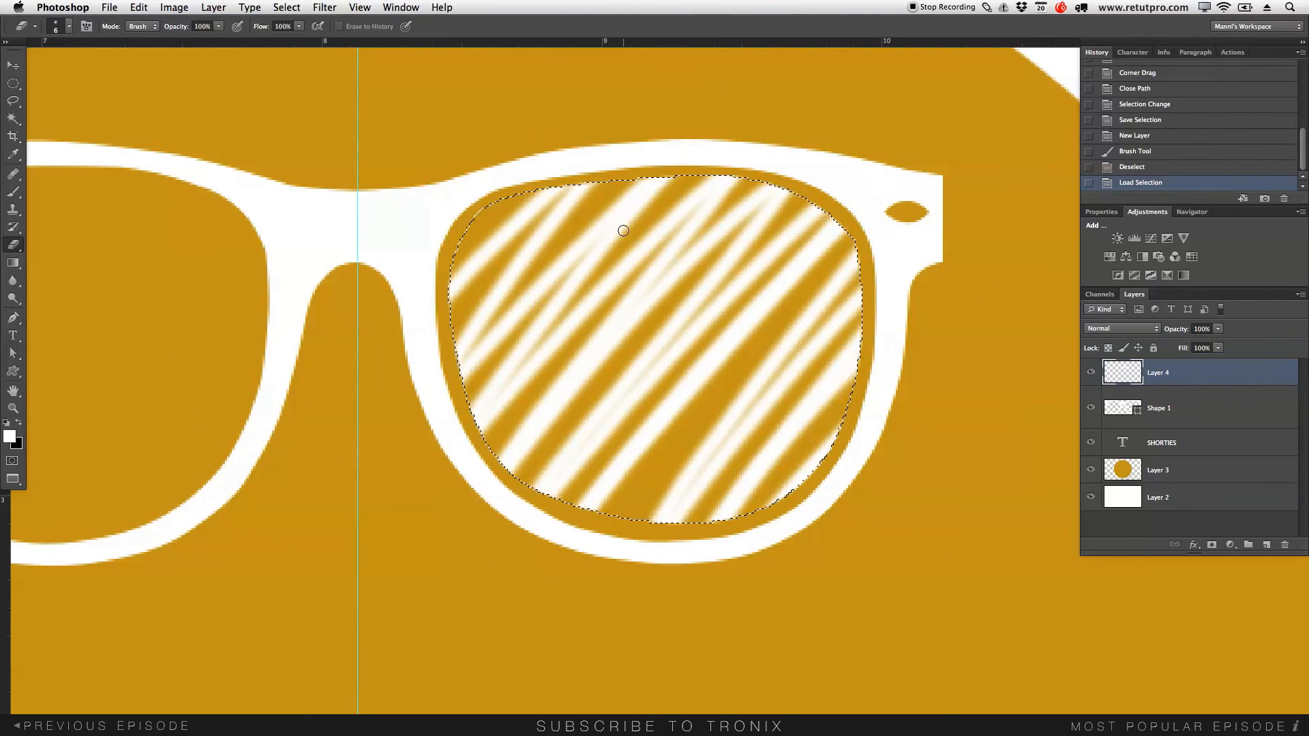
# Erase every white streak inside the loaded lens selection, leaving plain gold
pyautogui.moveTo(622, 231); pyautogui.dragTo(409, 385)
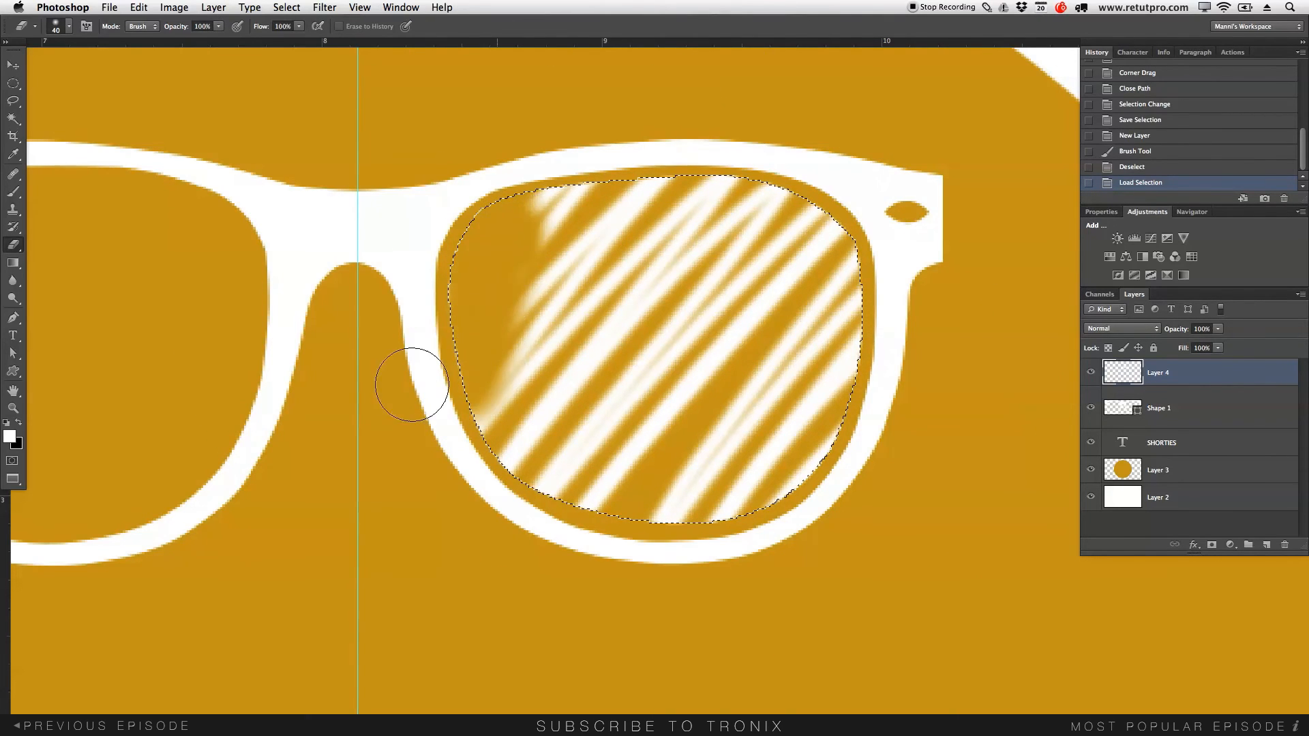
pyautogui.moveTo(409, 385); pyautogui.dragTo(668, 561)
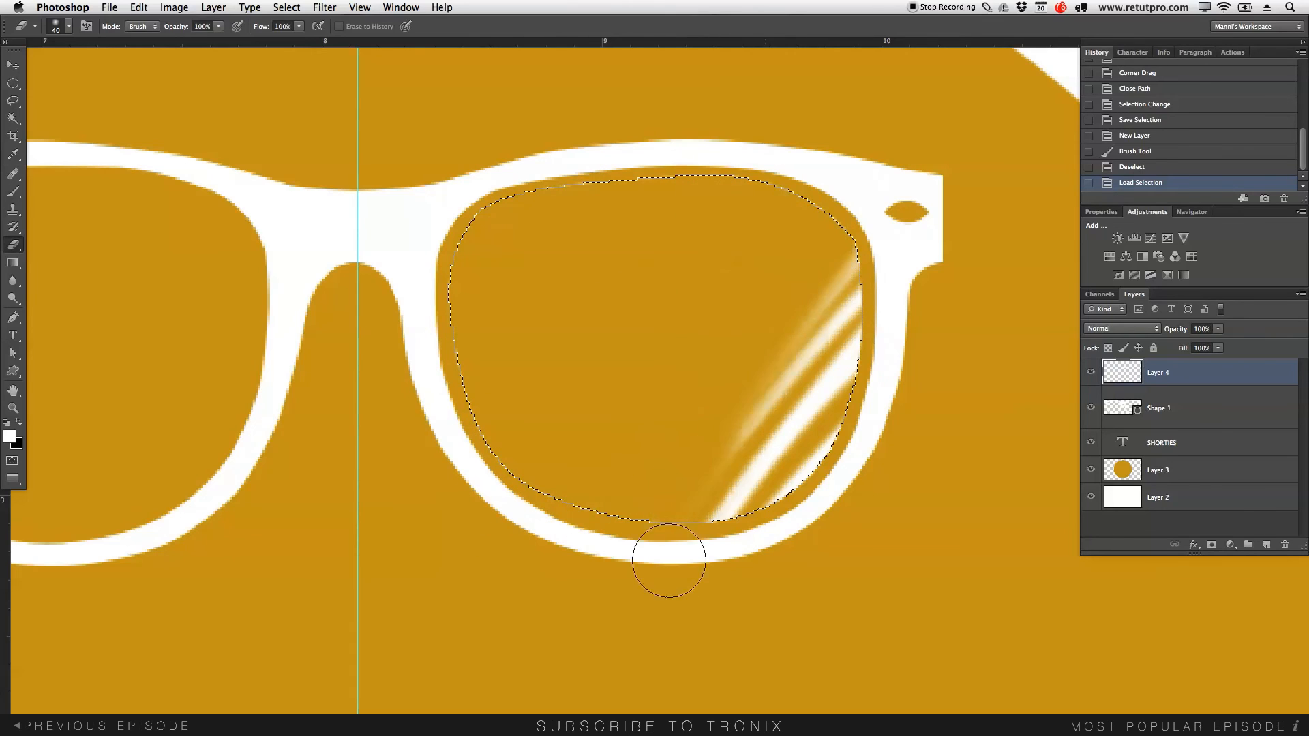
pyautogui.moveTo(669, 560); pyautogui.dragTo(463, 405)
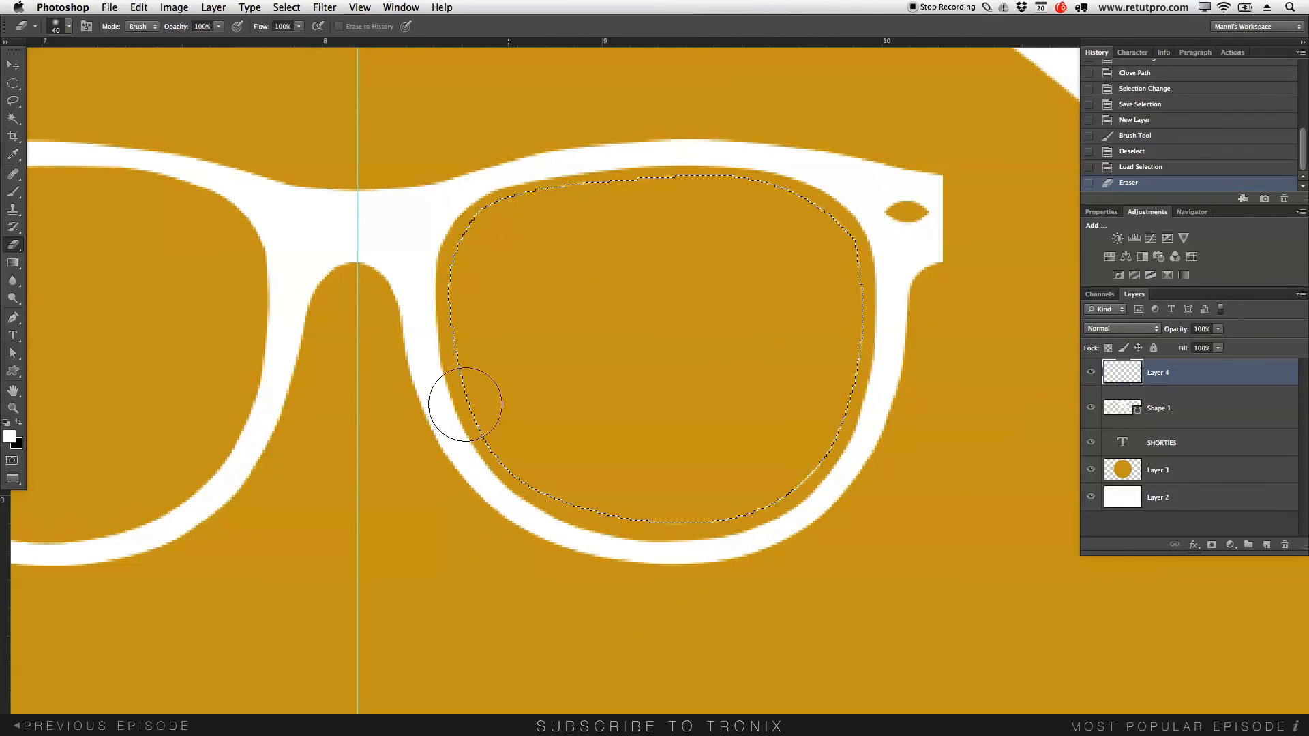